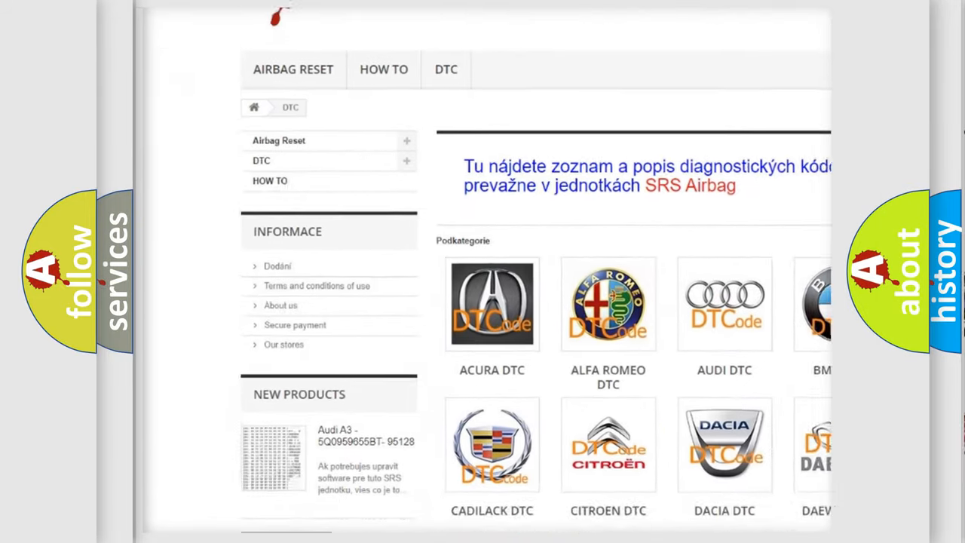
pyautogui.scroll(-3)
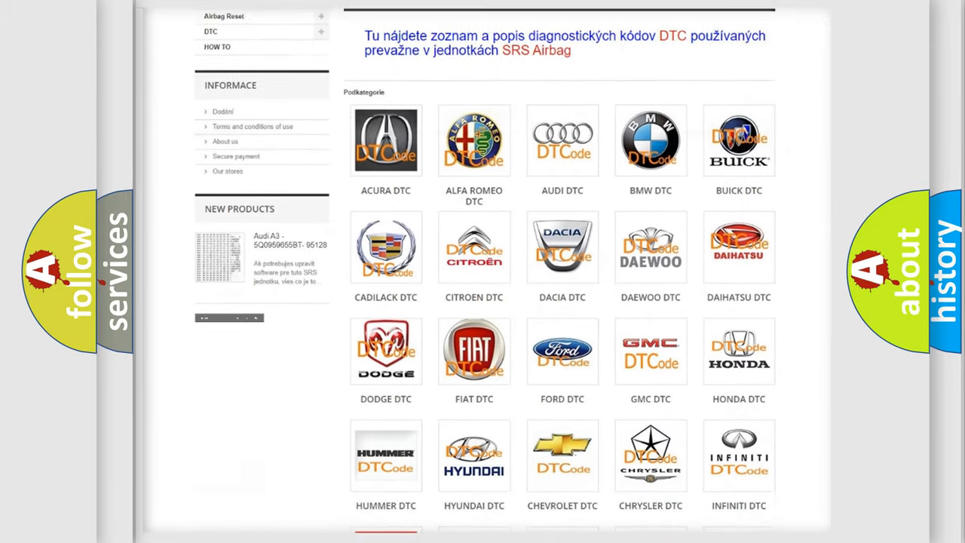
pyautogui.scroll(-3)
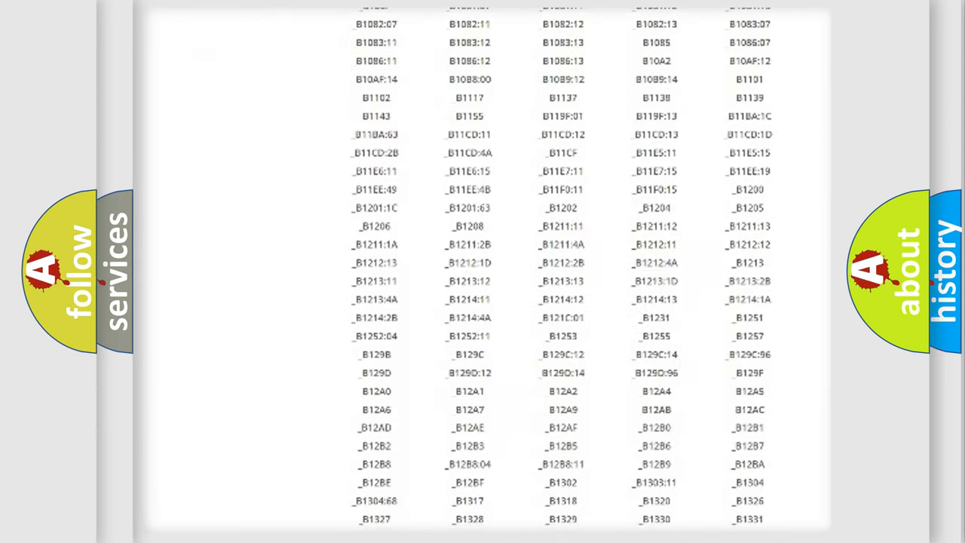
pyautogui.scroll(-3)
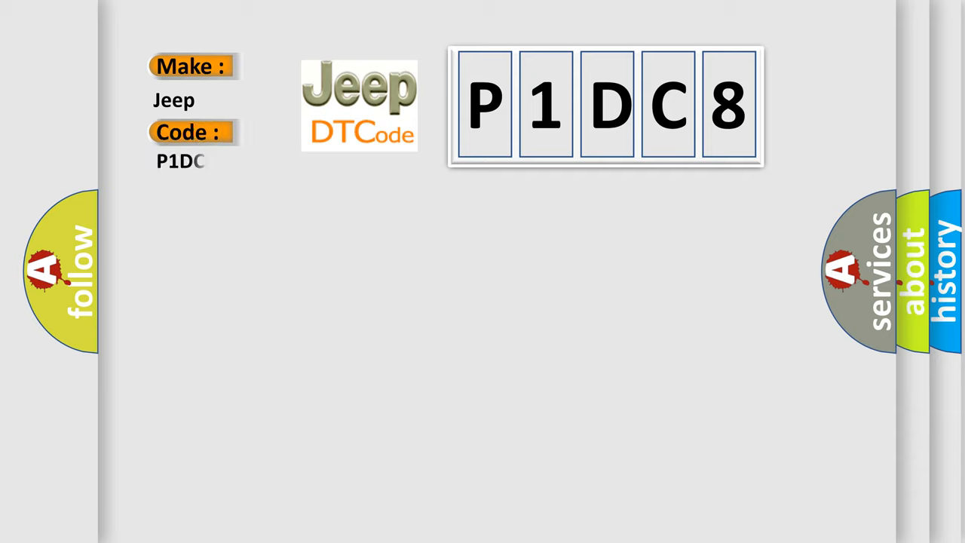
pyautogui.write('8')
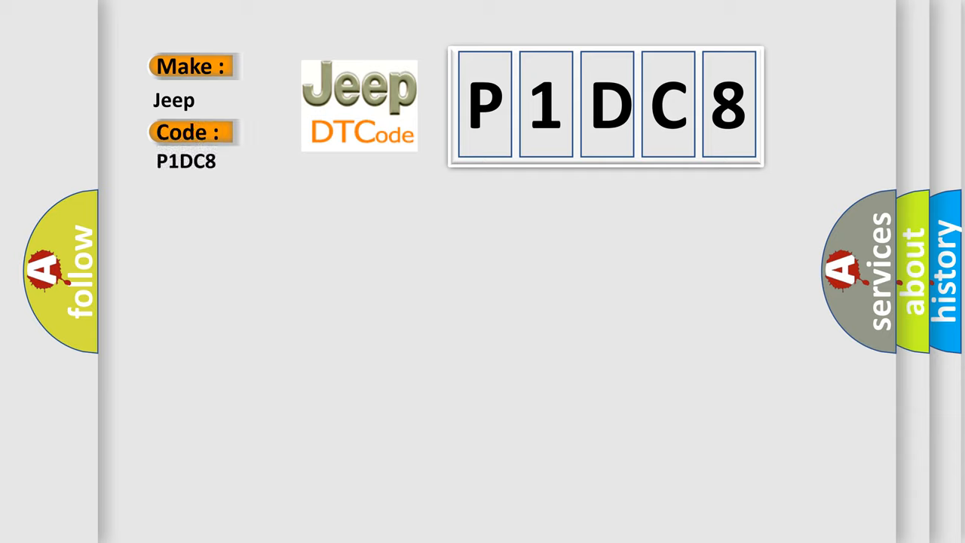